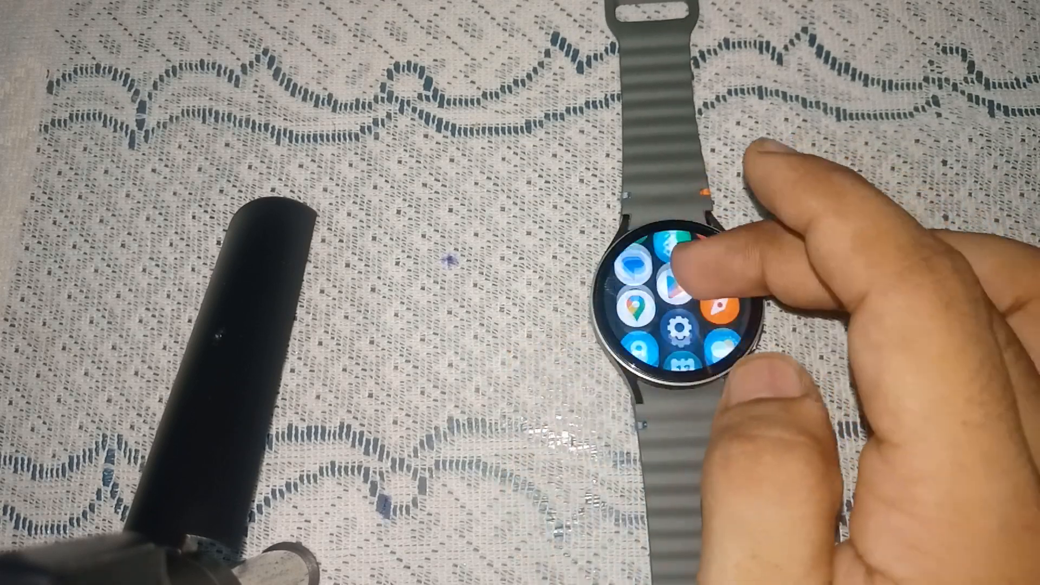
Step: Open the Settings gear from the app grid and scroll down to the Display entry
left_click(674, 325)
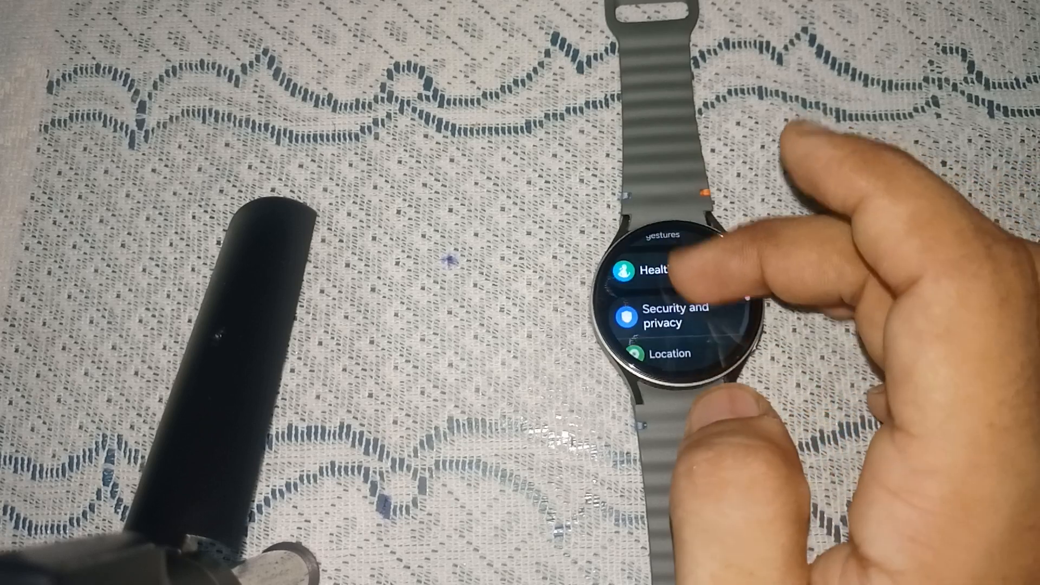
scroll("down", 3)
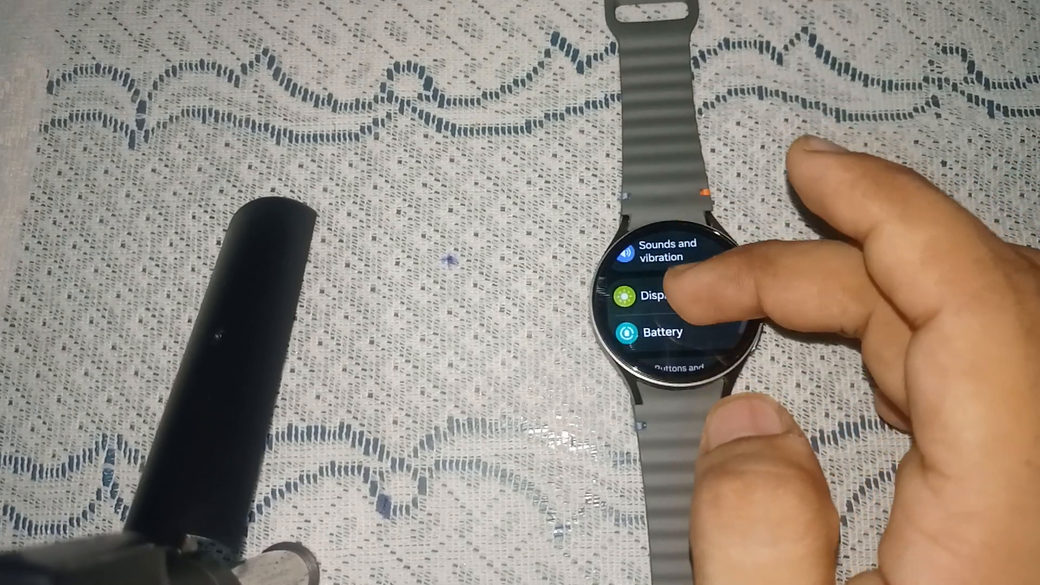
Step: Open Display and scroll to Raise wrist to wake, Touch screen to wake and Screen timeout
left_click(663, 296)
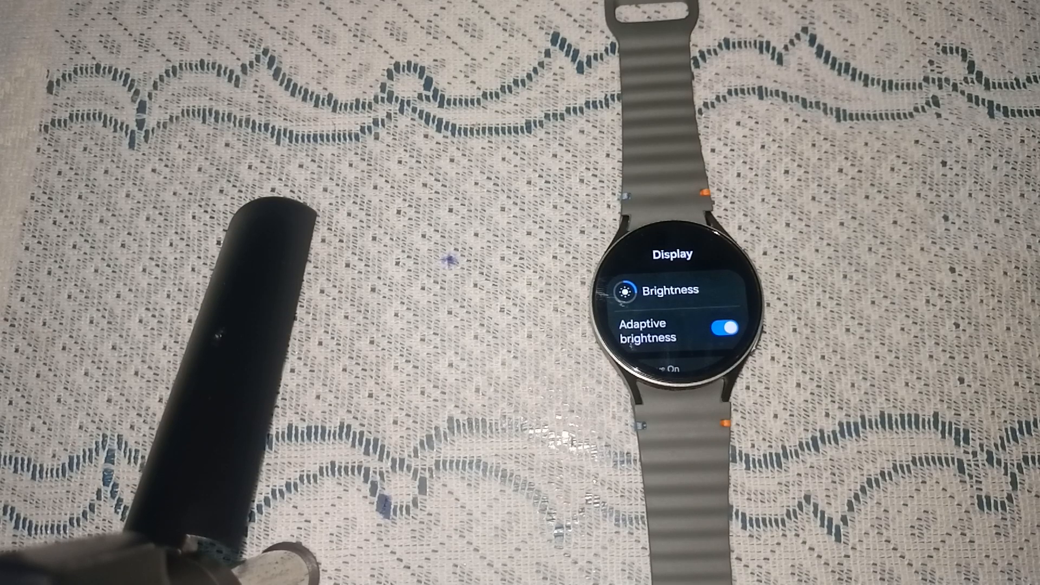
left_click(724, 325)
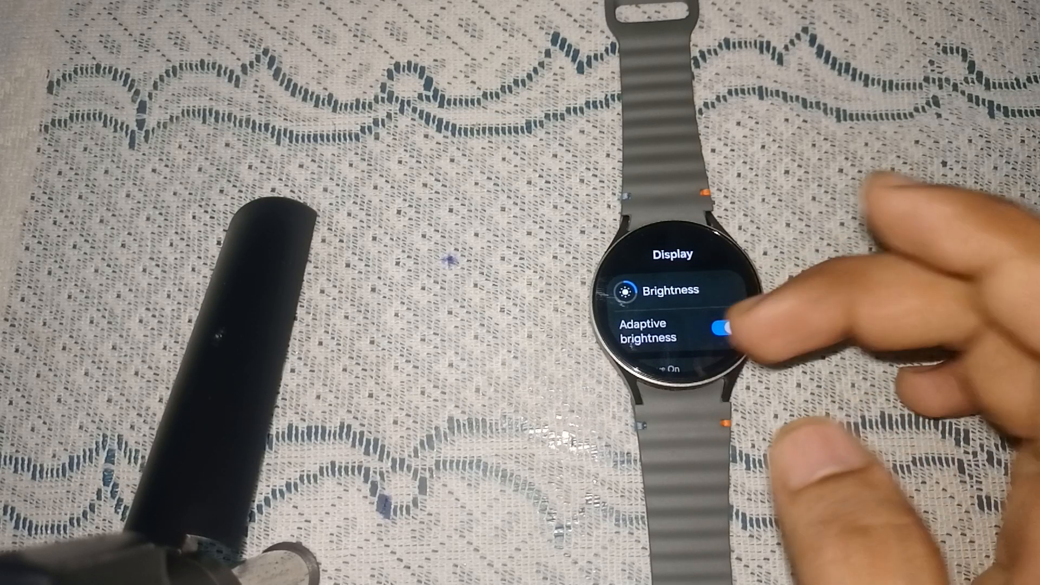
scroll("down", 3)
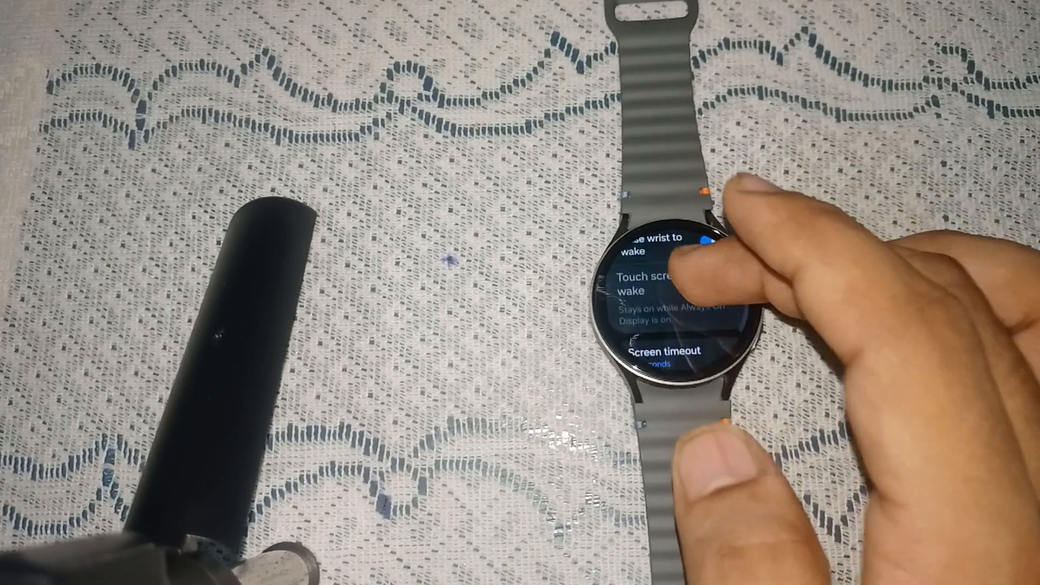